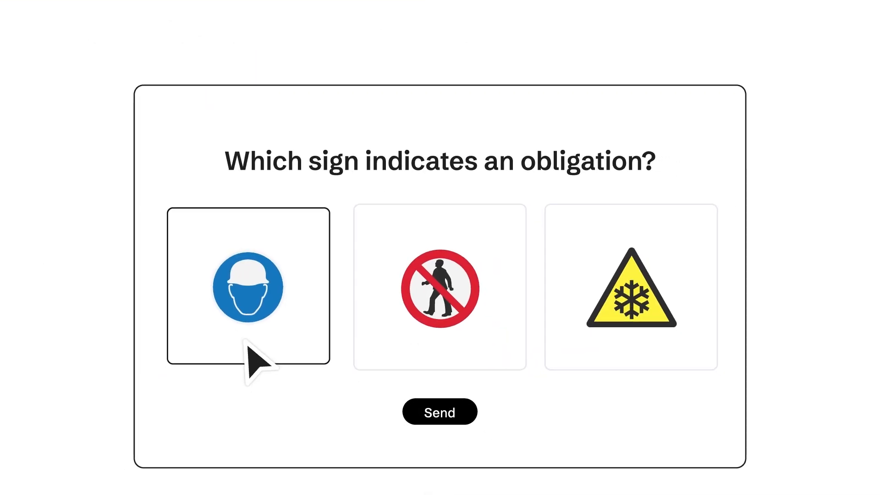
# - Submit the hard hat sign answer, answer the open question, and show the Activity overview
pyautogui.click(440, 412)
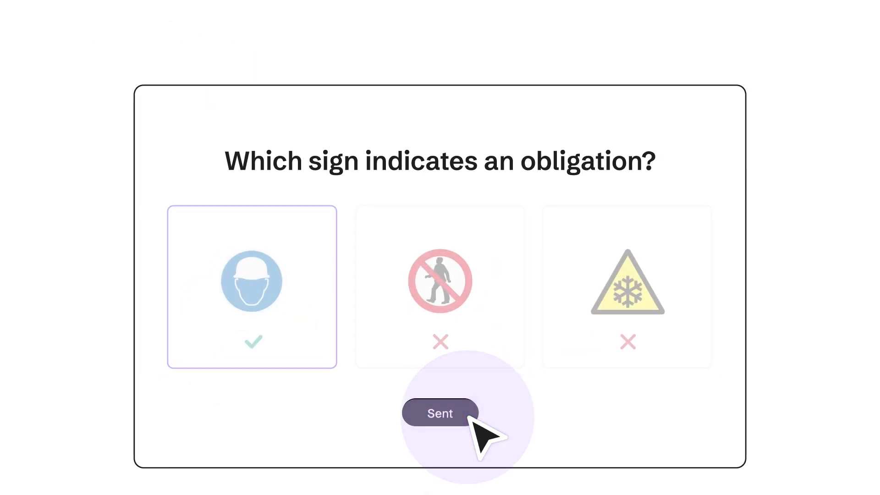
pyautogui.click(440, 413)
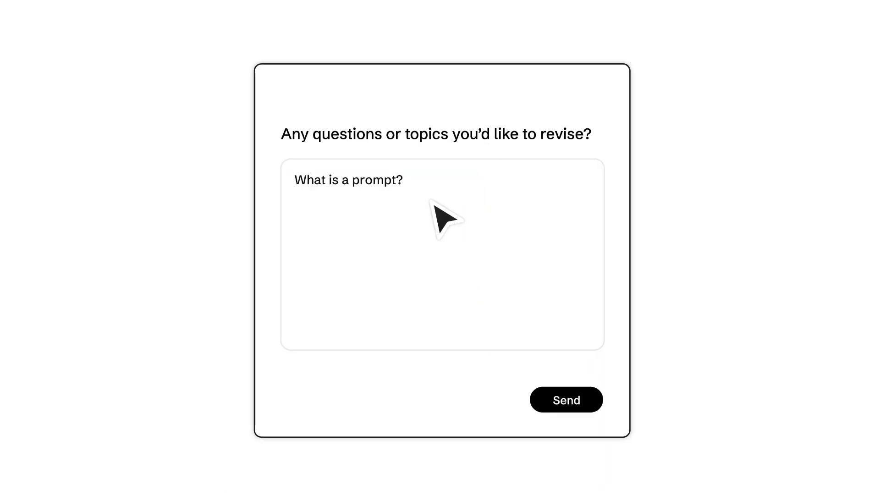
pyautogui.click(565, 400)
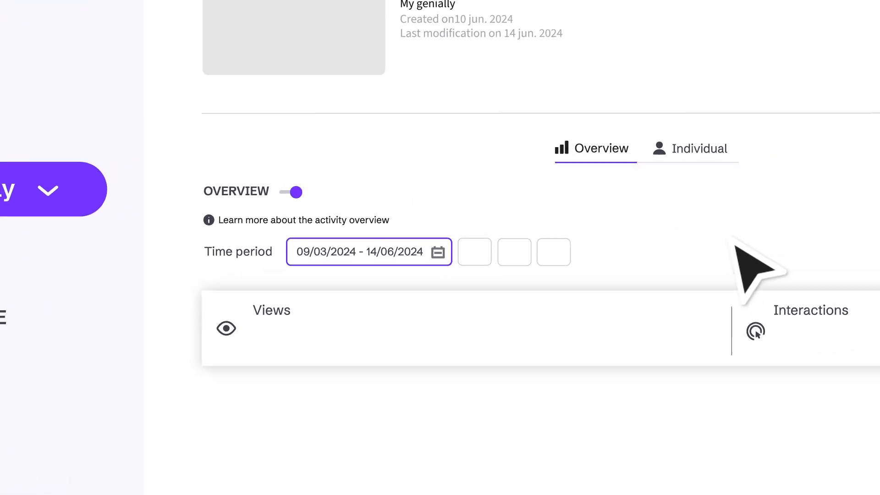
pyautogui.click(700, 149)
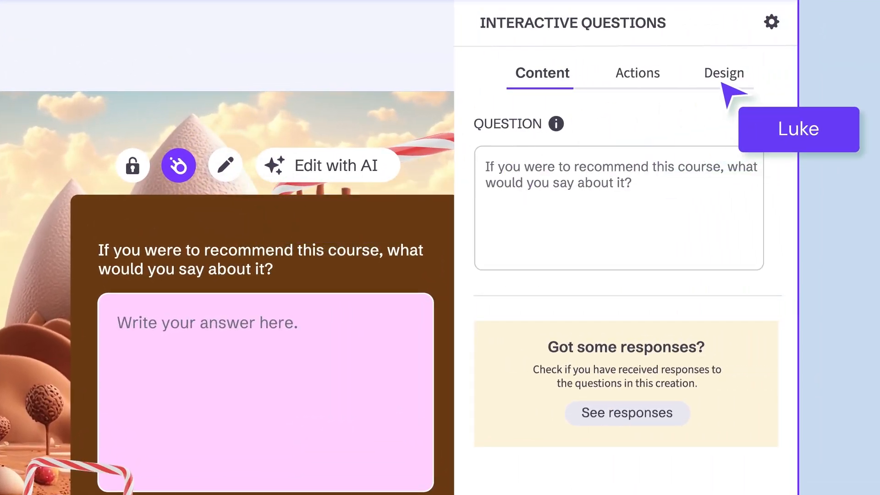
# - Customize the Design style of the course recommendation question
pyautogui.click(724, 72)
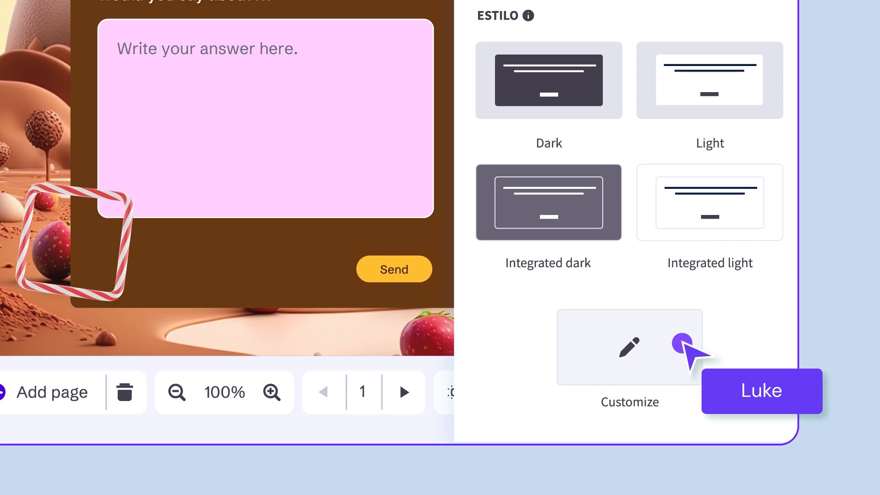
pyautogui.click(629, 346)
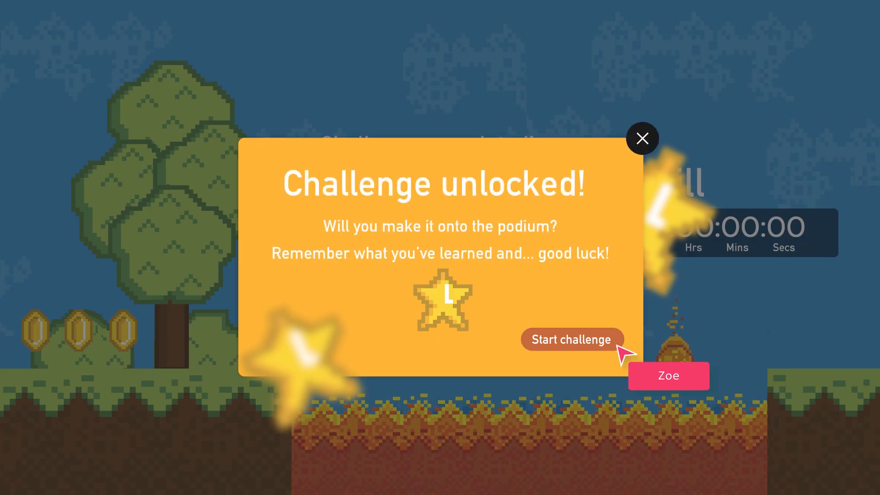
# - Start the challenge from the "Challenge unlocked!" popup in the pixel-art game
pyautogui.click(572, 340)
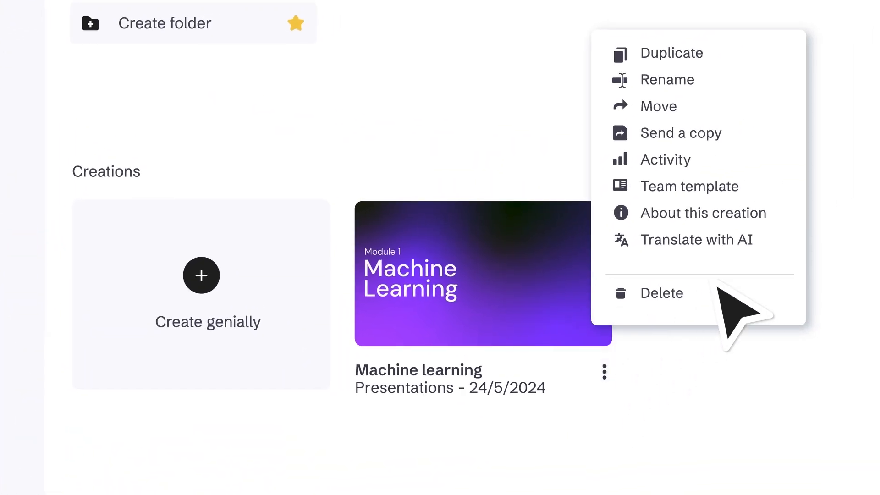
# - View the version history of the Machine learning presentation from its main menu
pyautogui.click(666, 159)
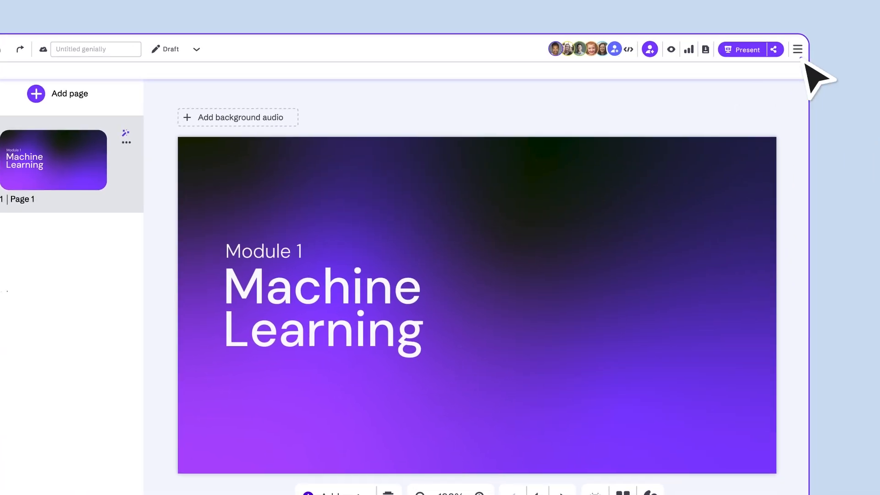
pyautogui.click(798, 49)
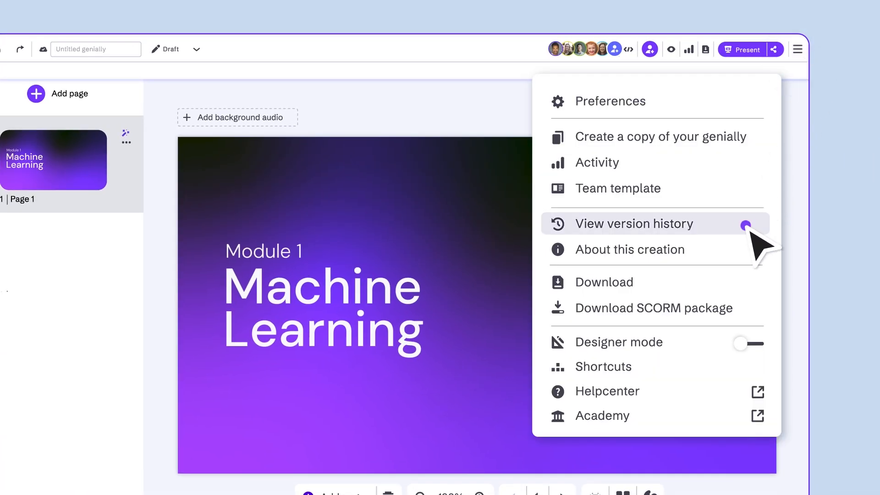
pyautogui.click(635, 224)
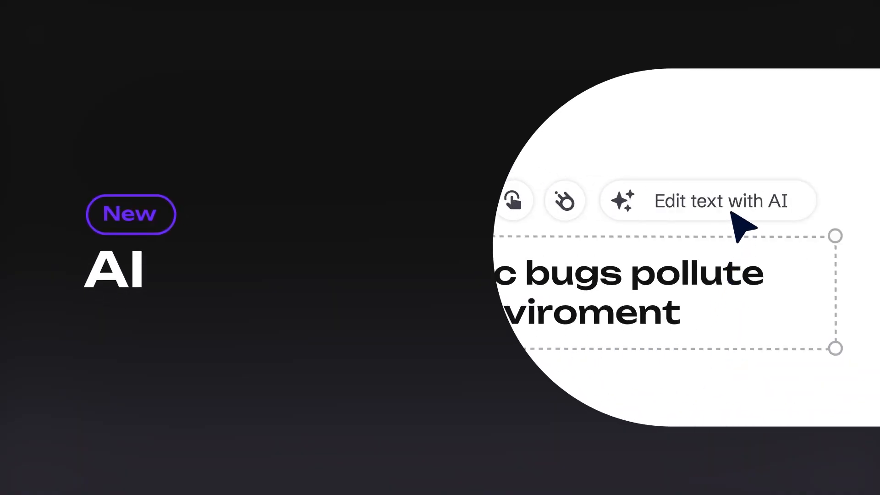
# - Rewrite the plastic bags title with AI in a More professional tone
pyautogui.click(722, 200)
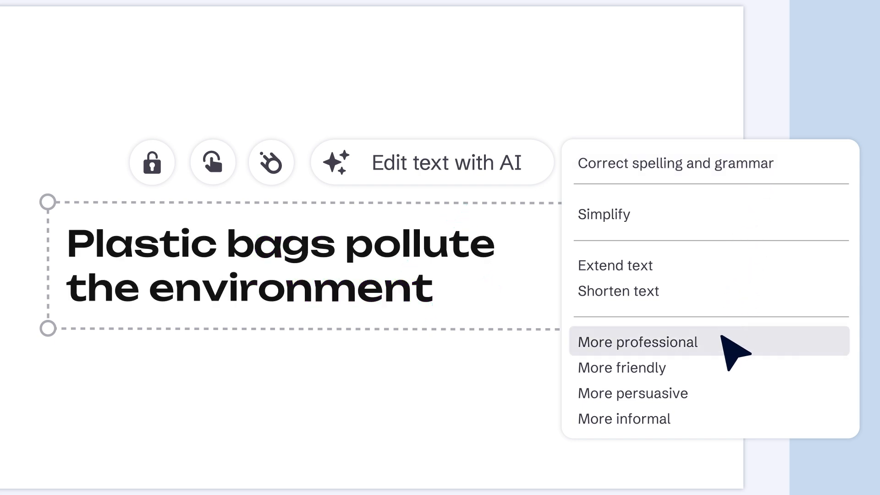
pyautogui.click(638, 342)
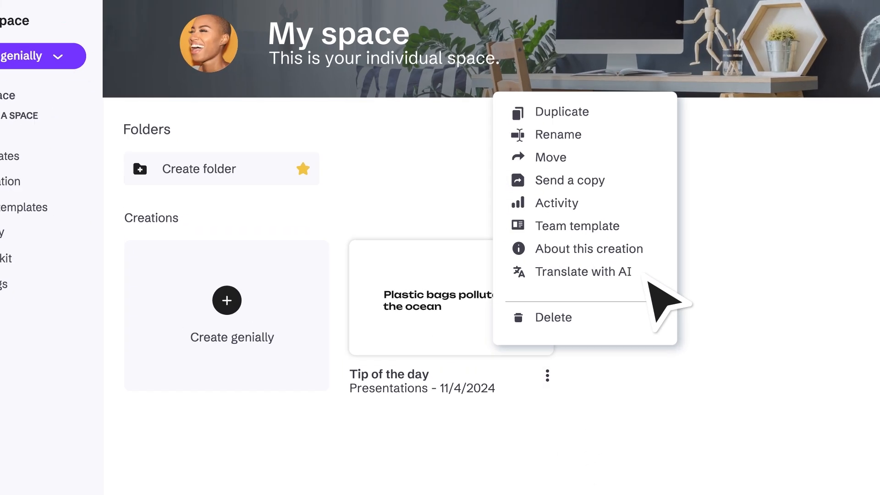
# - Translate a copy of the Tip of the day presentation into German with AI
pyautogui.click(584, 272)
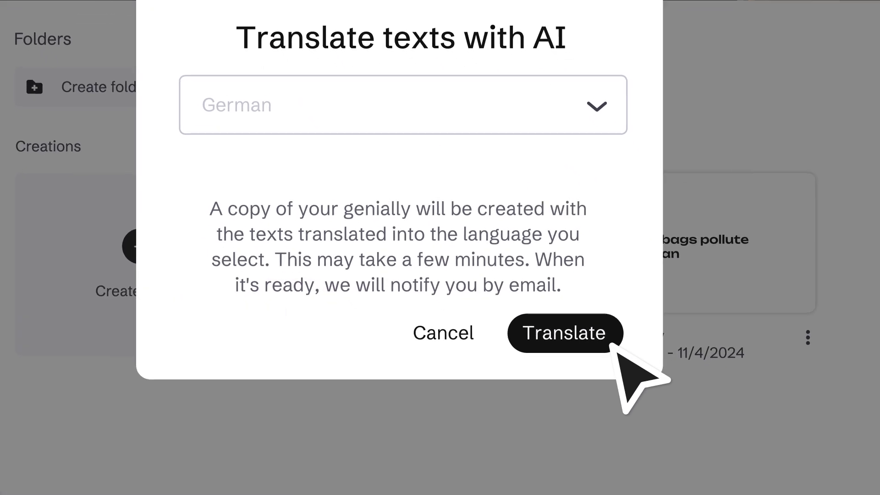
pyautogui.click(564, 332)
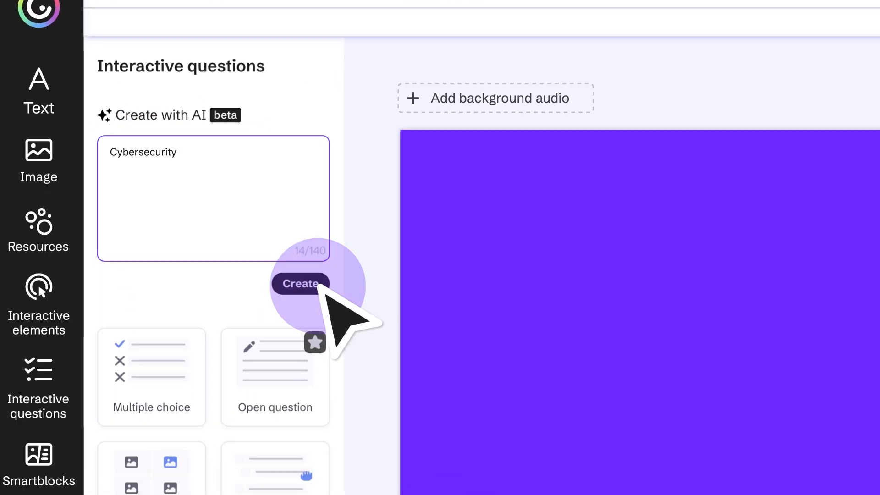
# - Create AI-generated interactive questions on the topic Cybersecurity
pyautogui.click(300, 283)
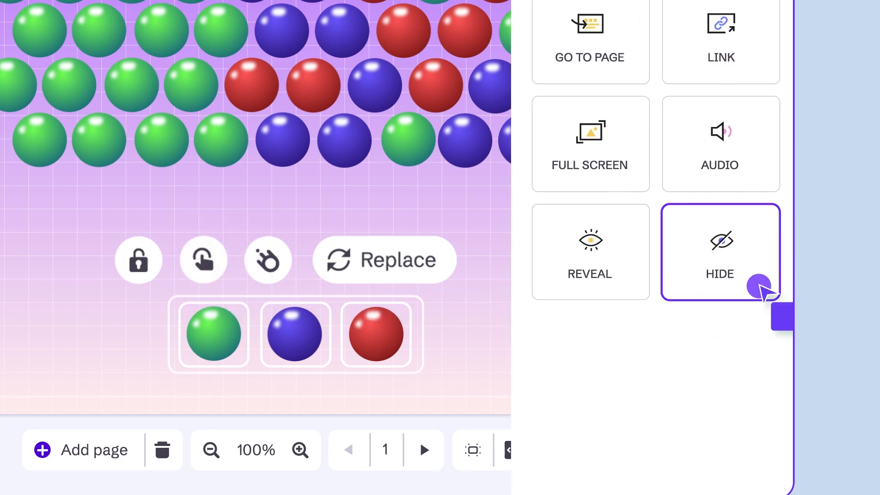
# - Give the blue ball a Hide interaction that reveals it when clicked again
pyautogui.click(721, 251)
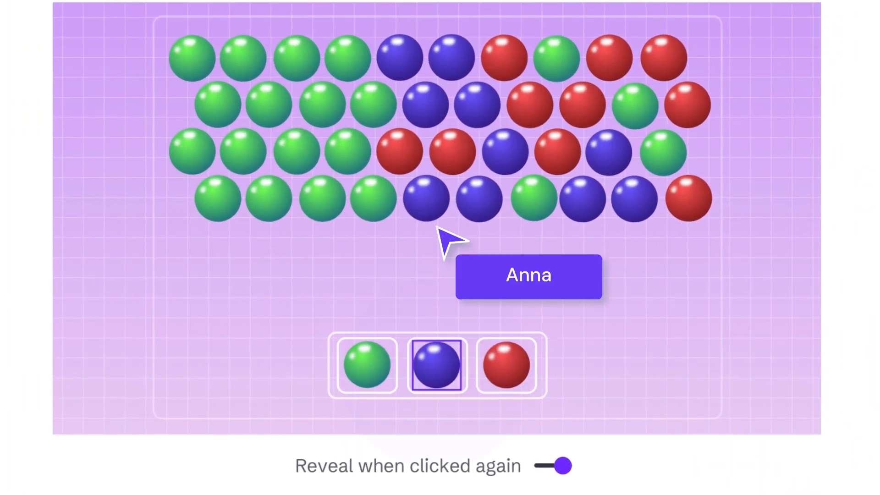